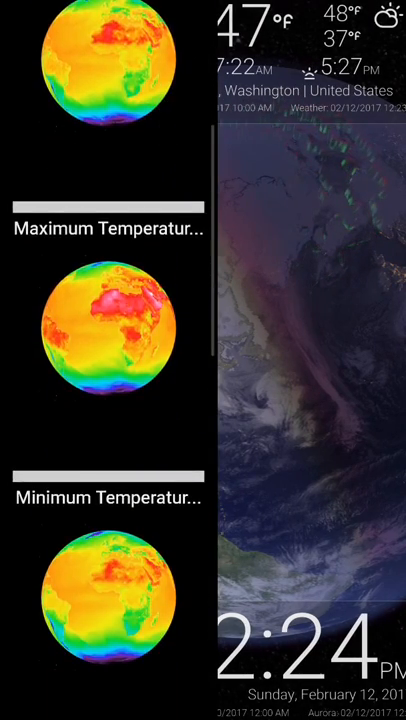
- Save the alarm 'My Alarm' at 12:25 PM, switched on, repeating every day
{"action": "scroll", "scroll_direction": "down", "scroll_amount": 3}
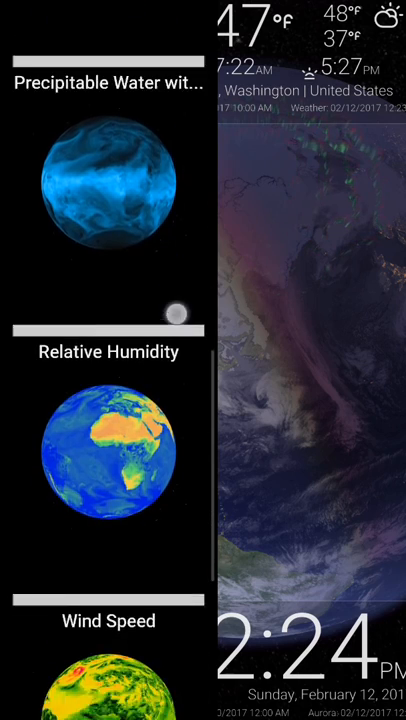
{"action": "scroll", "scroll_direction": "down", "scroll_amount": 3}
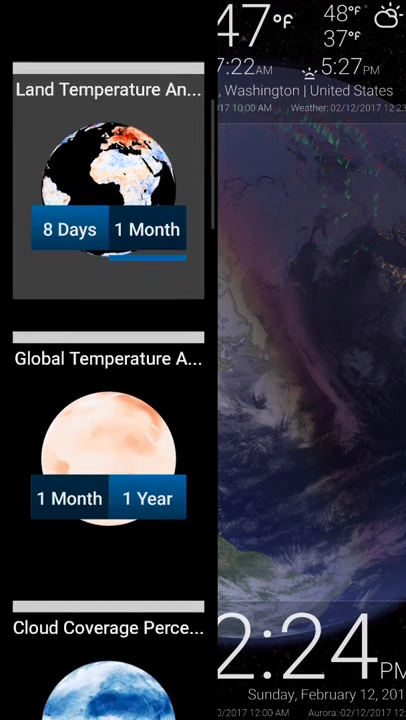
{"action": "scroll", "scroll_direction": "down", "scroll_amount": 3}
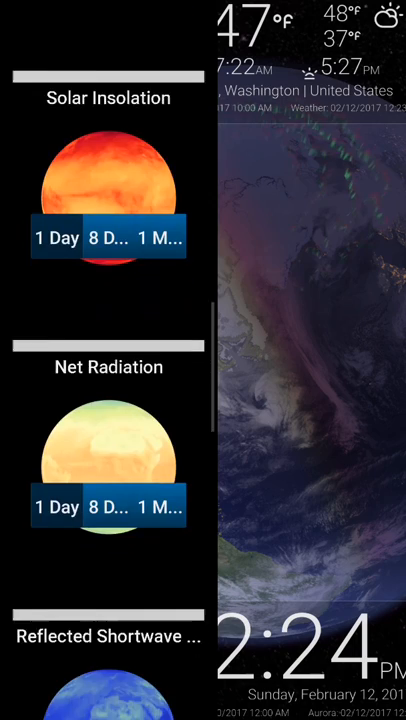
{"action": "scroll", "scroll_direction": "down", "scroll_amount": 3}
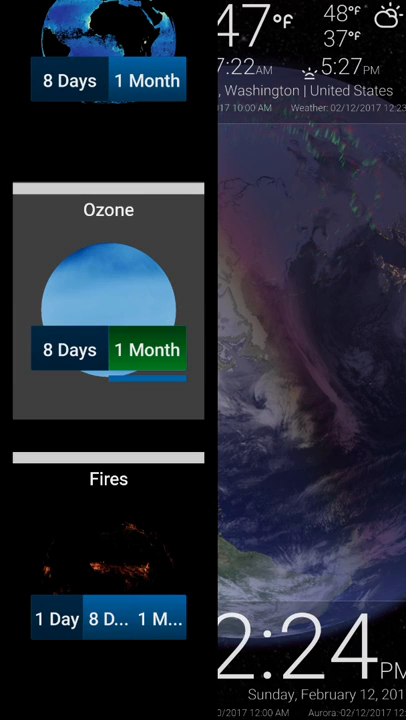
{"action": "scroll", "scroll_direction": "down", "scroll_amount": 3}
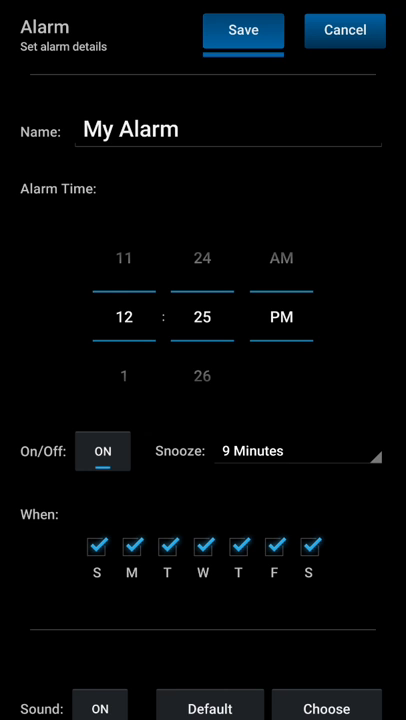
{"action": "scroll", "scroll_direction": "down", "scroll_amount": 3}
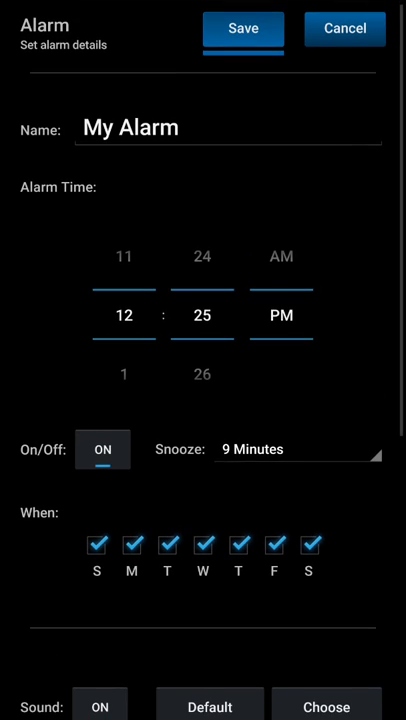
{"action": "left_click", "coordinate": [244, 28]}
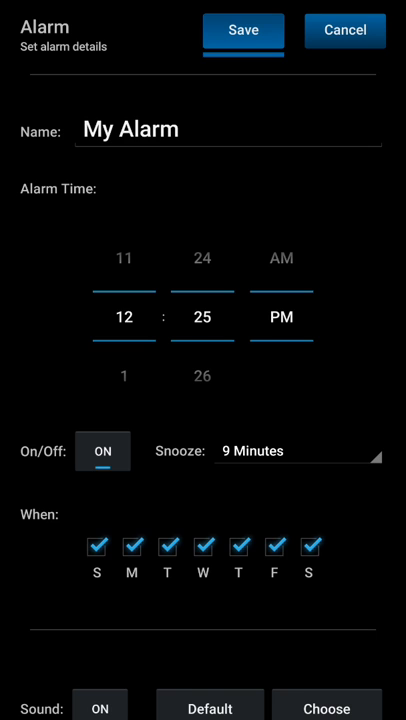
{"action": "left_click", "coordinate": [244, 30]}
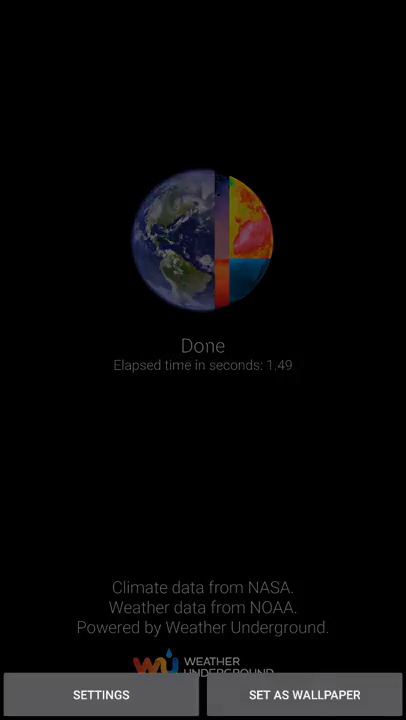
- Apply the generated Earth visualization as the phone's live wallpaper
{"action": "left_click", "coordinate": [304, 694]}
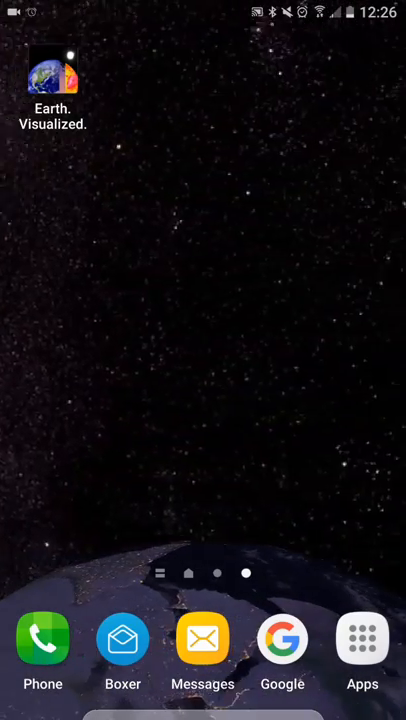